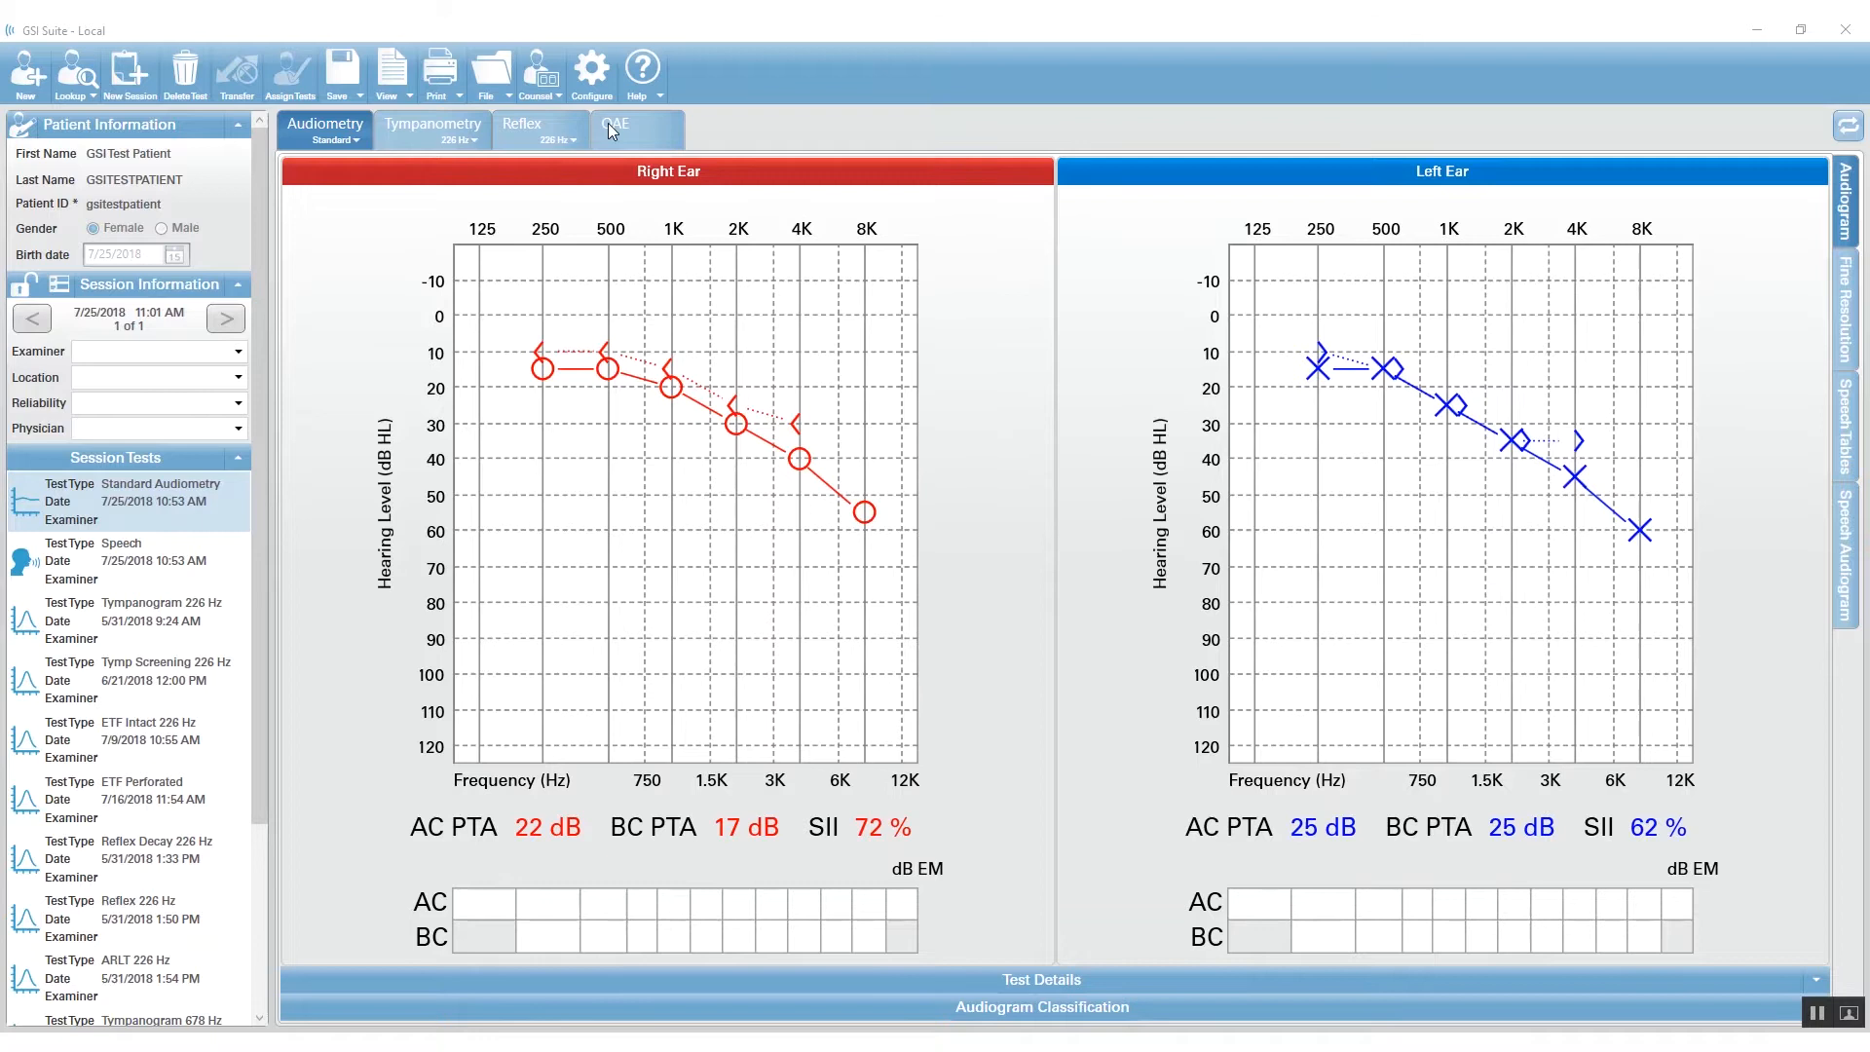
Open the Configuration dialog from the toolbar, landing on the Templates settings.
left_click(592, 68)
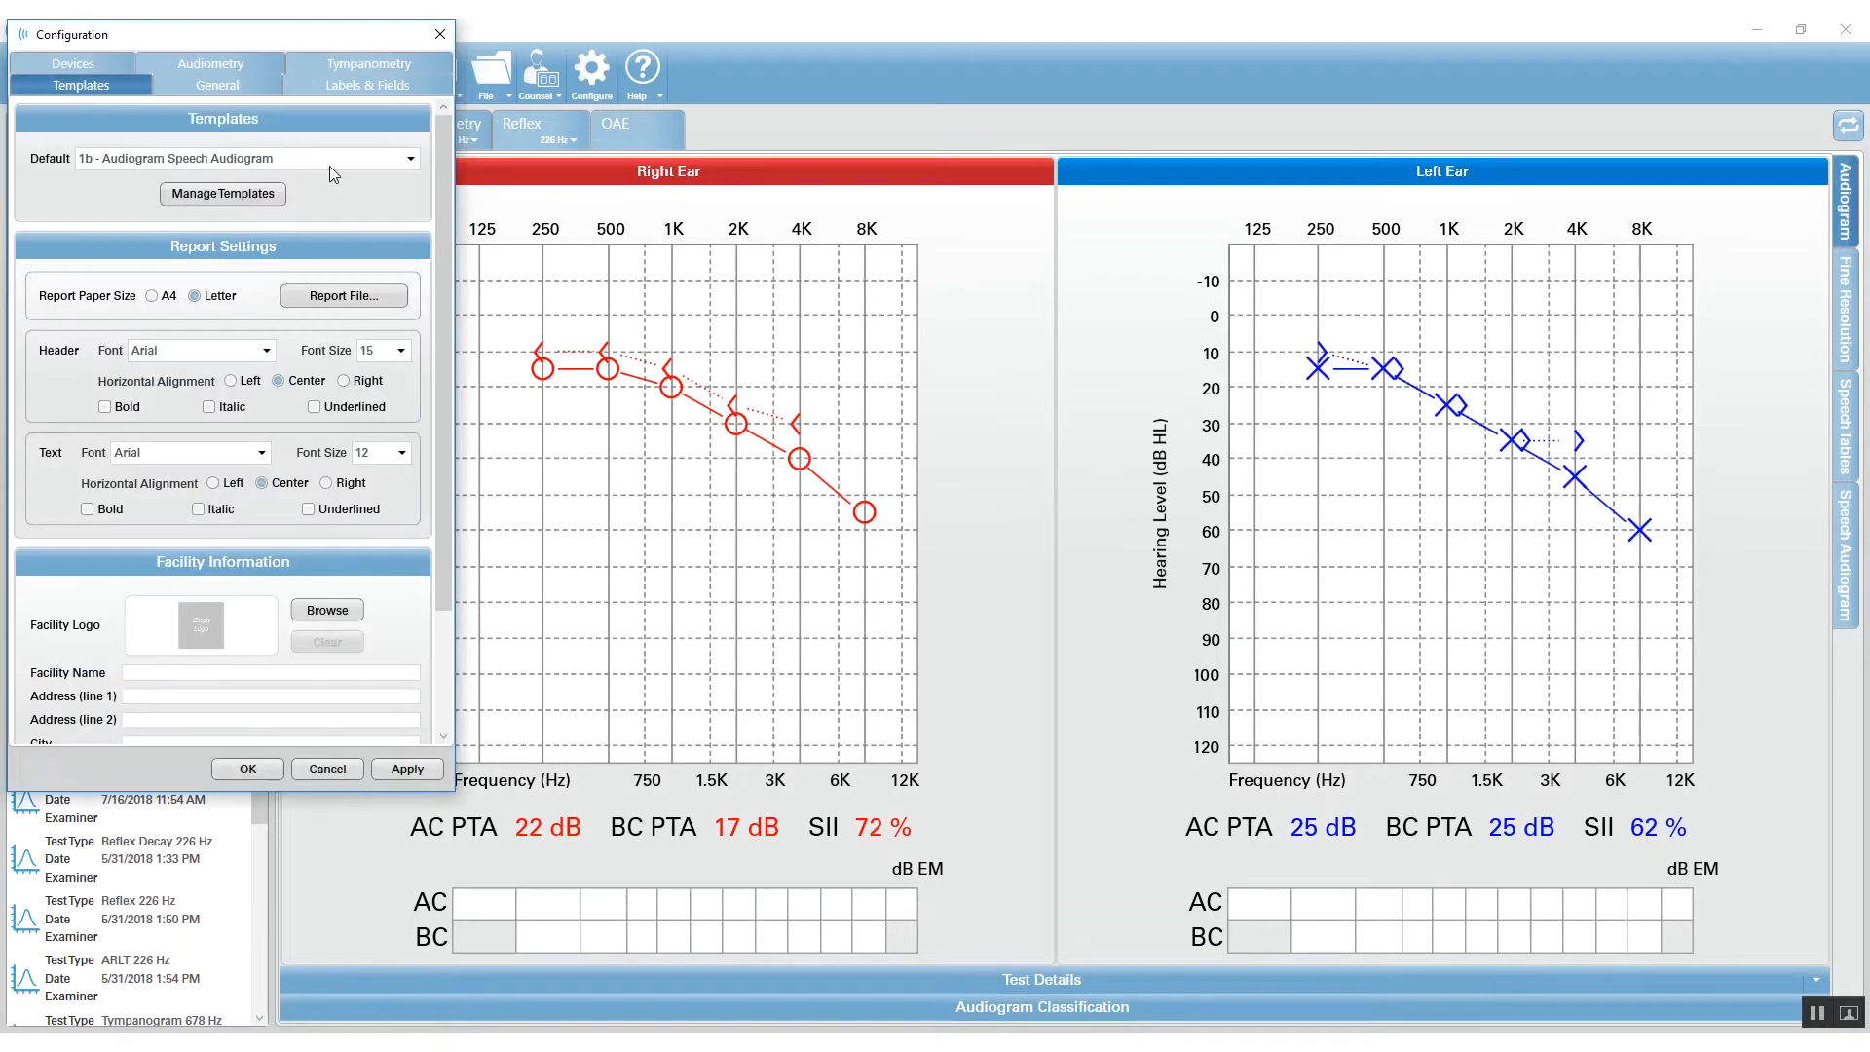
Open Manage Templates and choose the '1b - Audiogram Speech Audiogram' locked template.
left_click(222, 193)
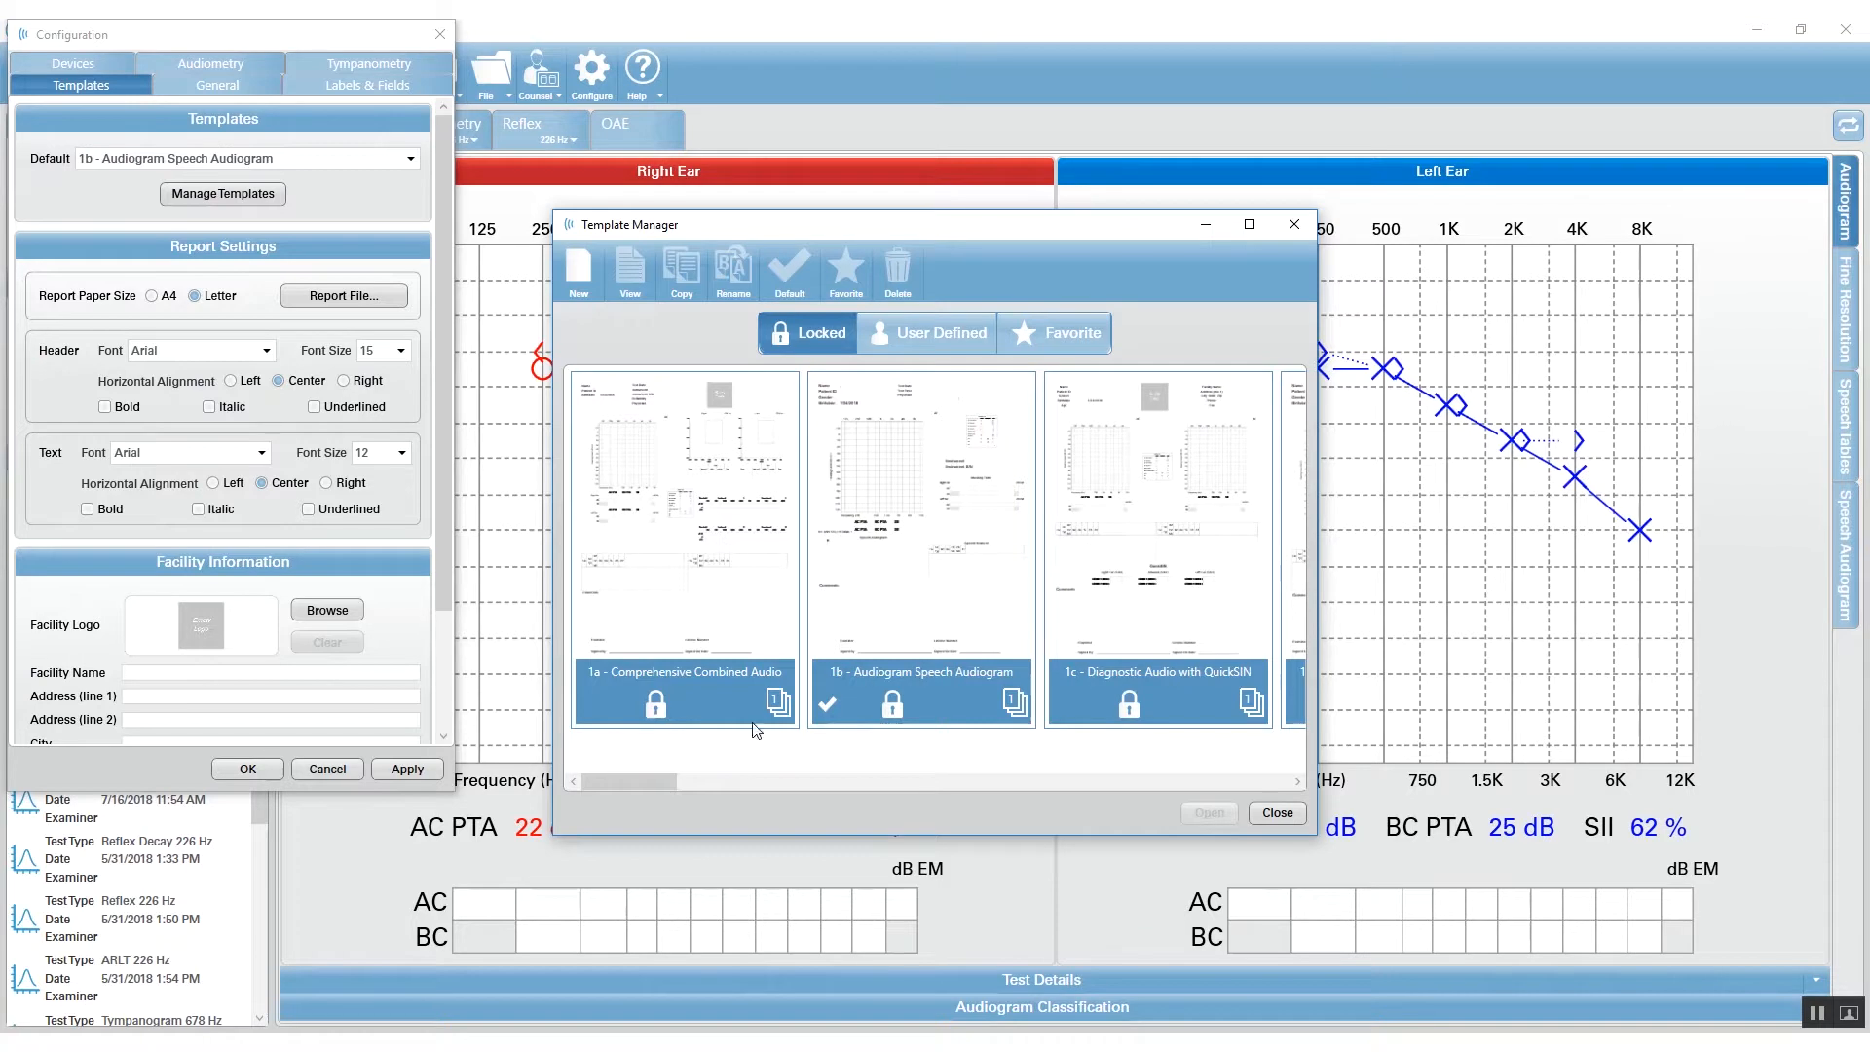
left_click_drag(645, 781, 781, 781)
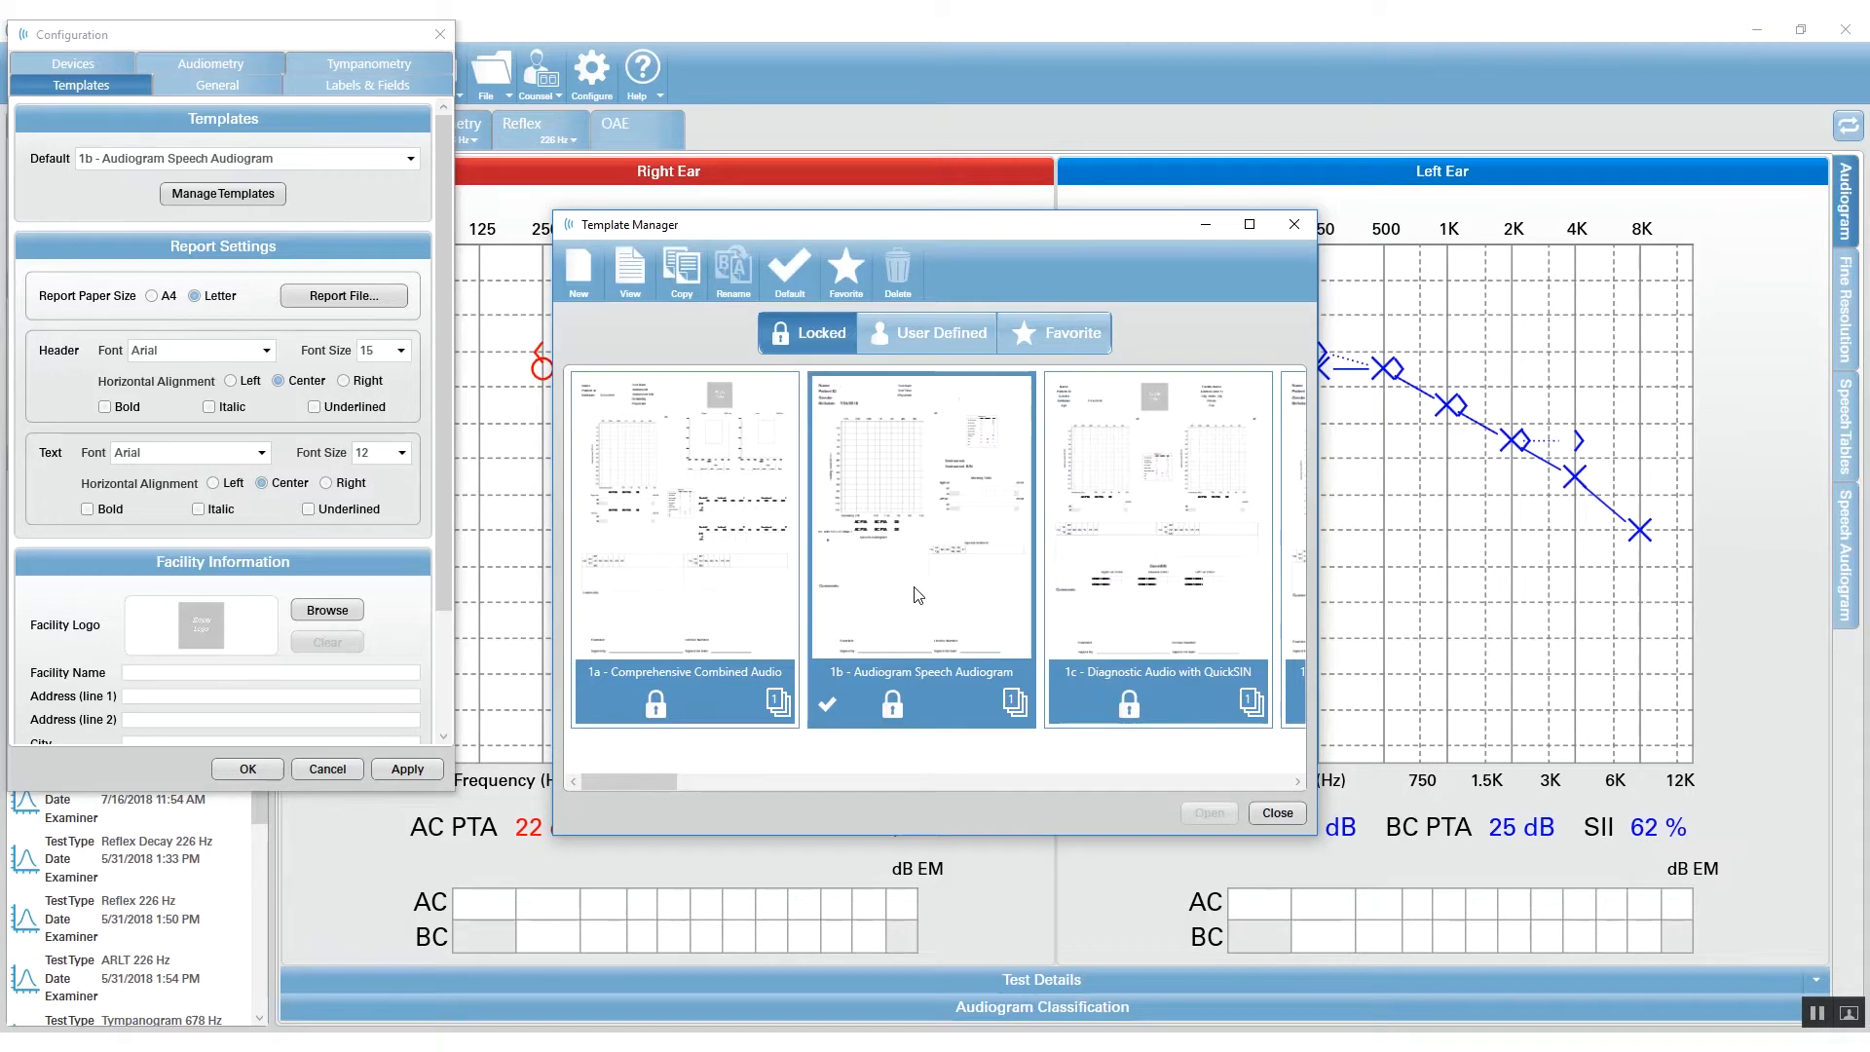
mouse_move(682, 272)
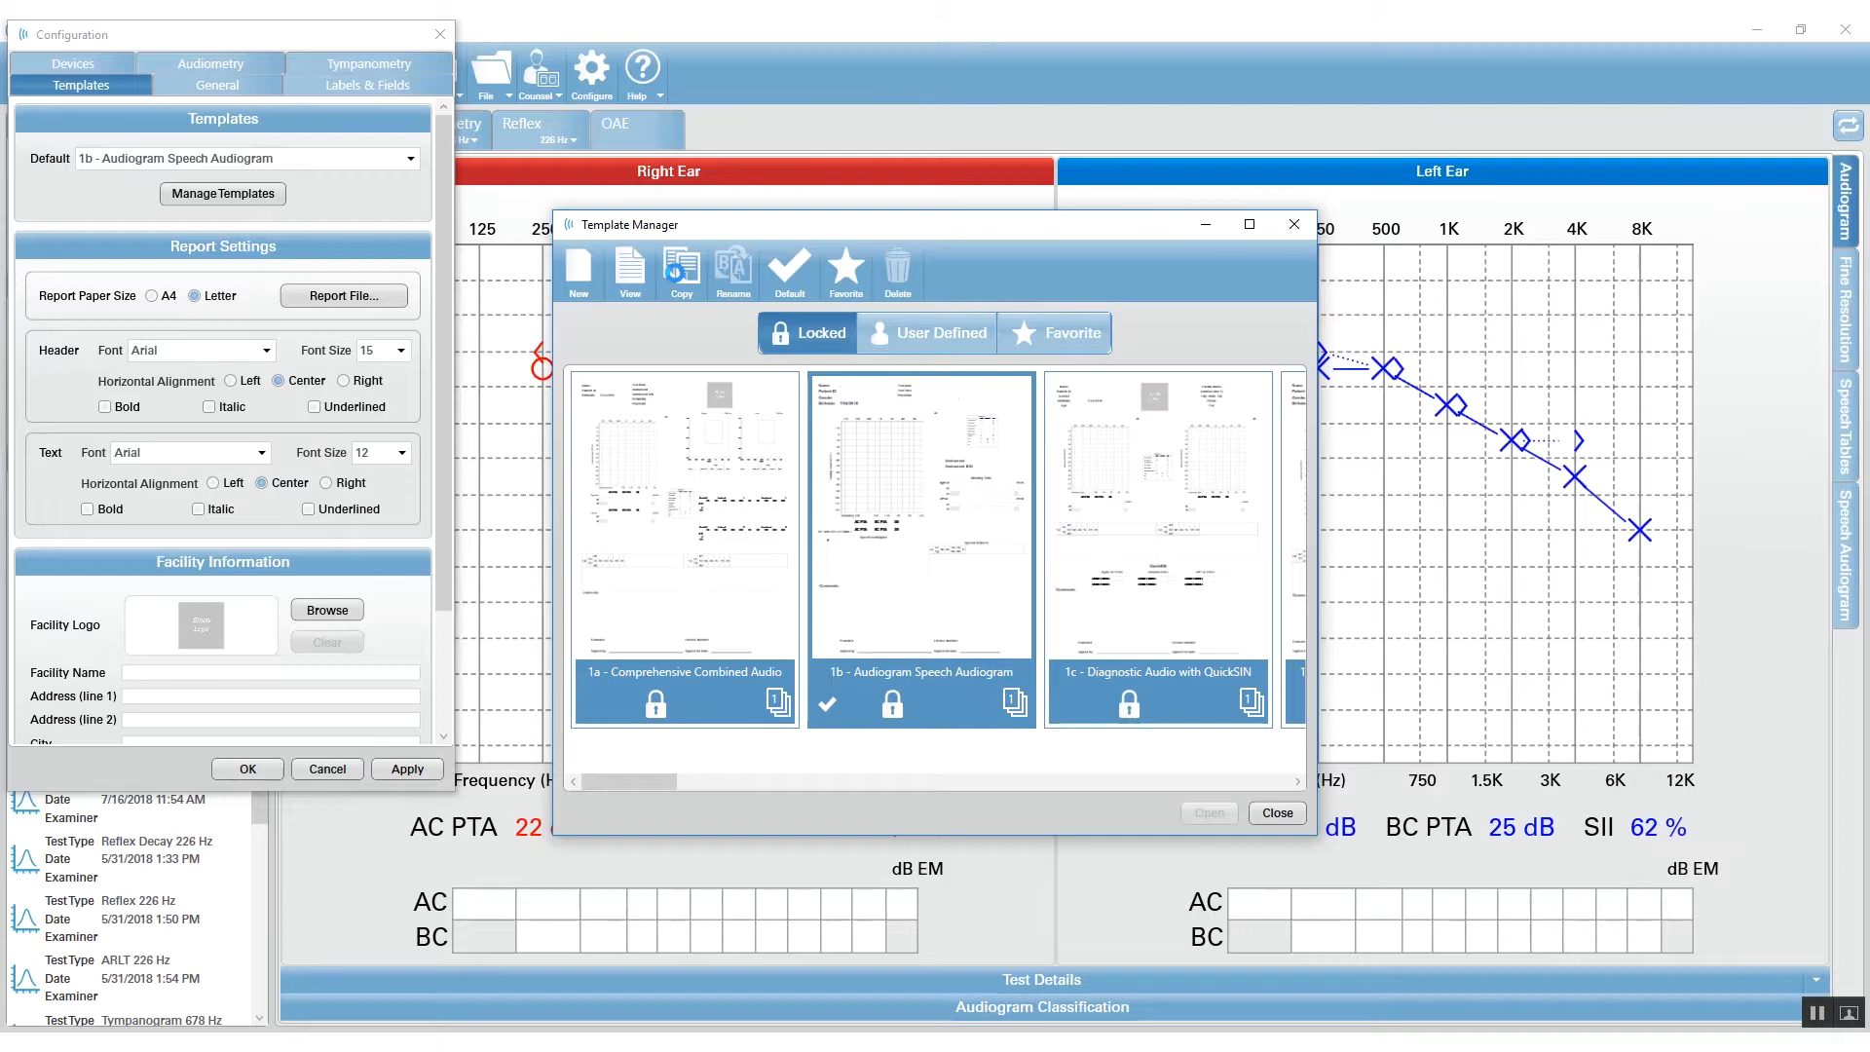
Copy the template into User Defined and rename the copy 'newreport'.
left_click(927, 333)
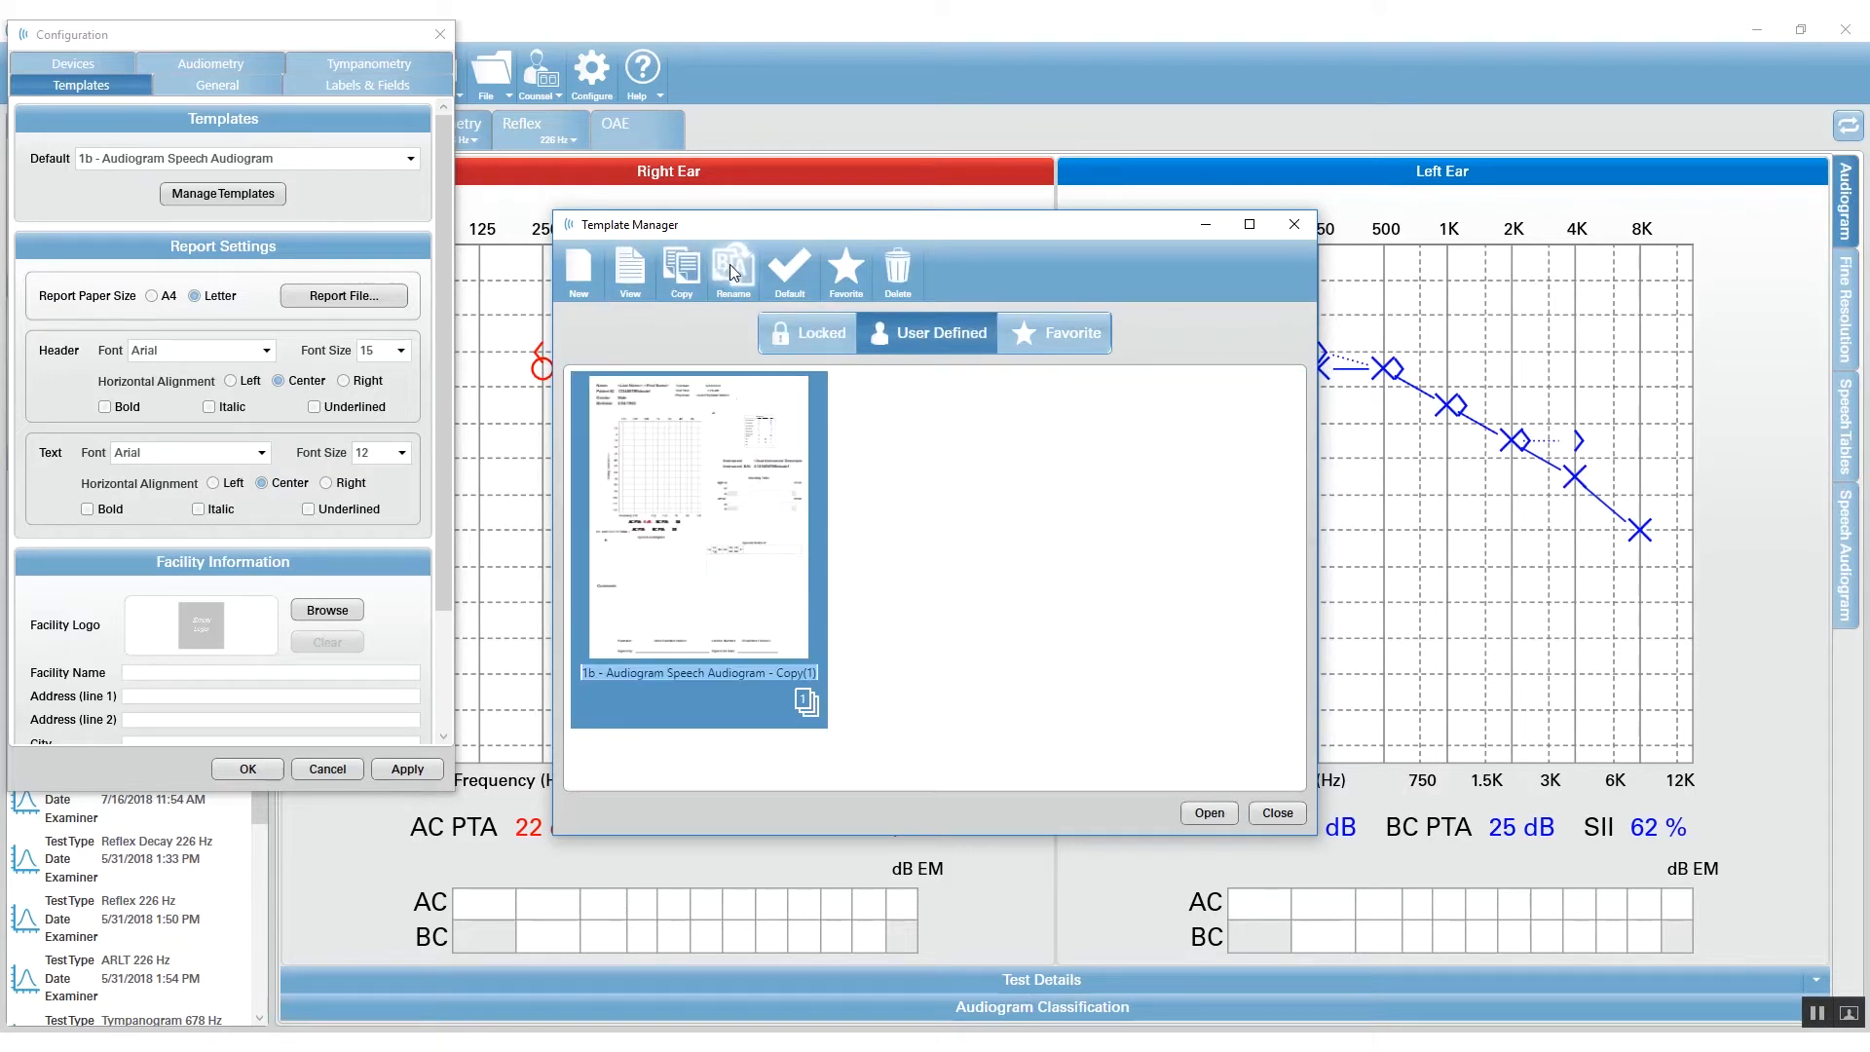
type("newreport")
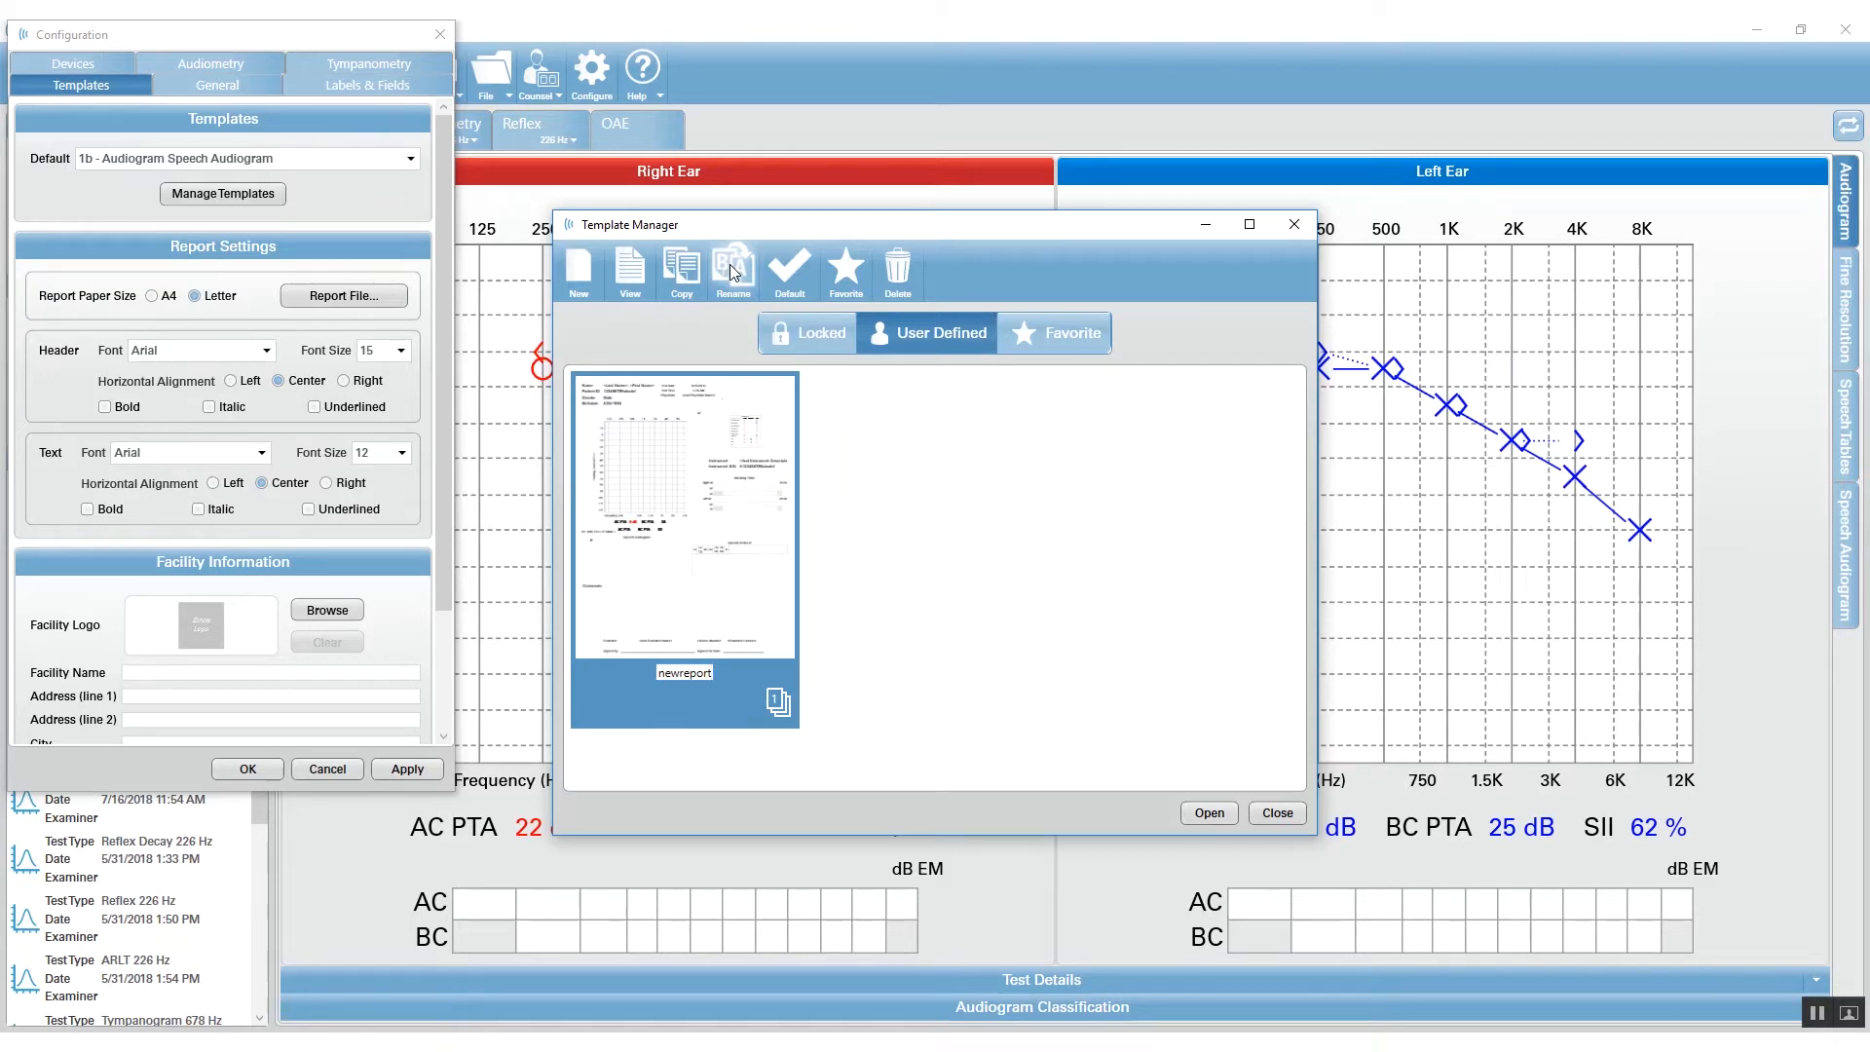
mouse_move(1231, 834)
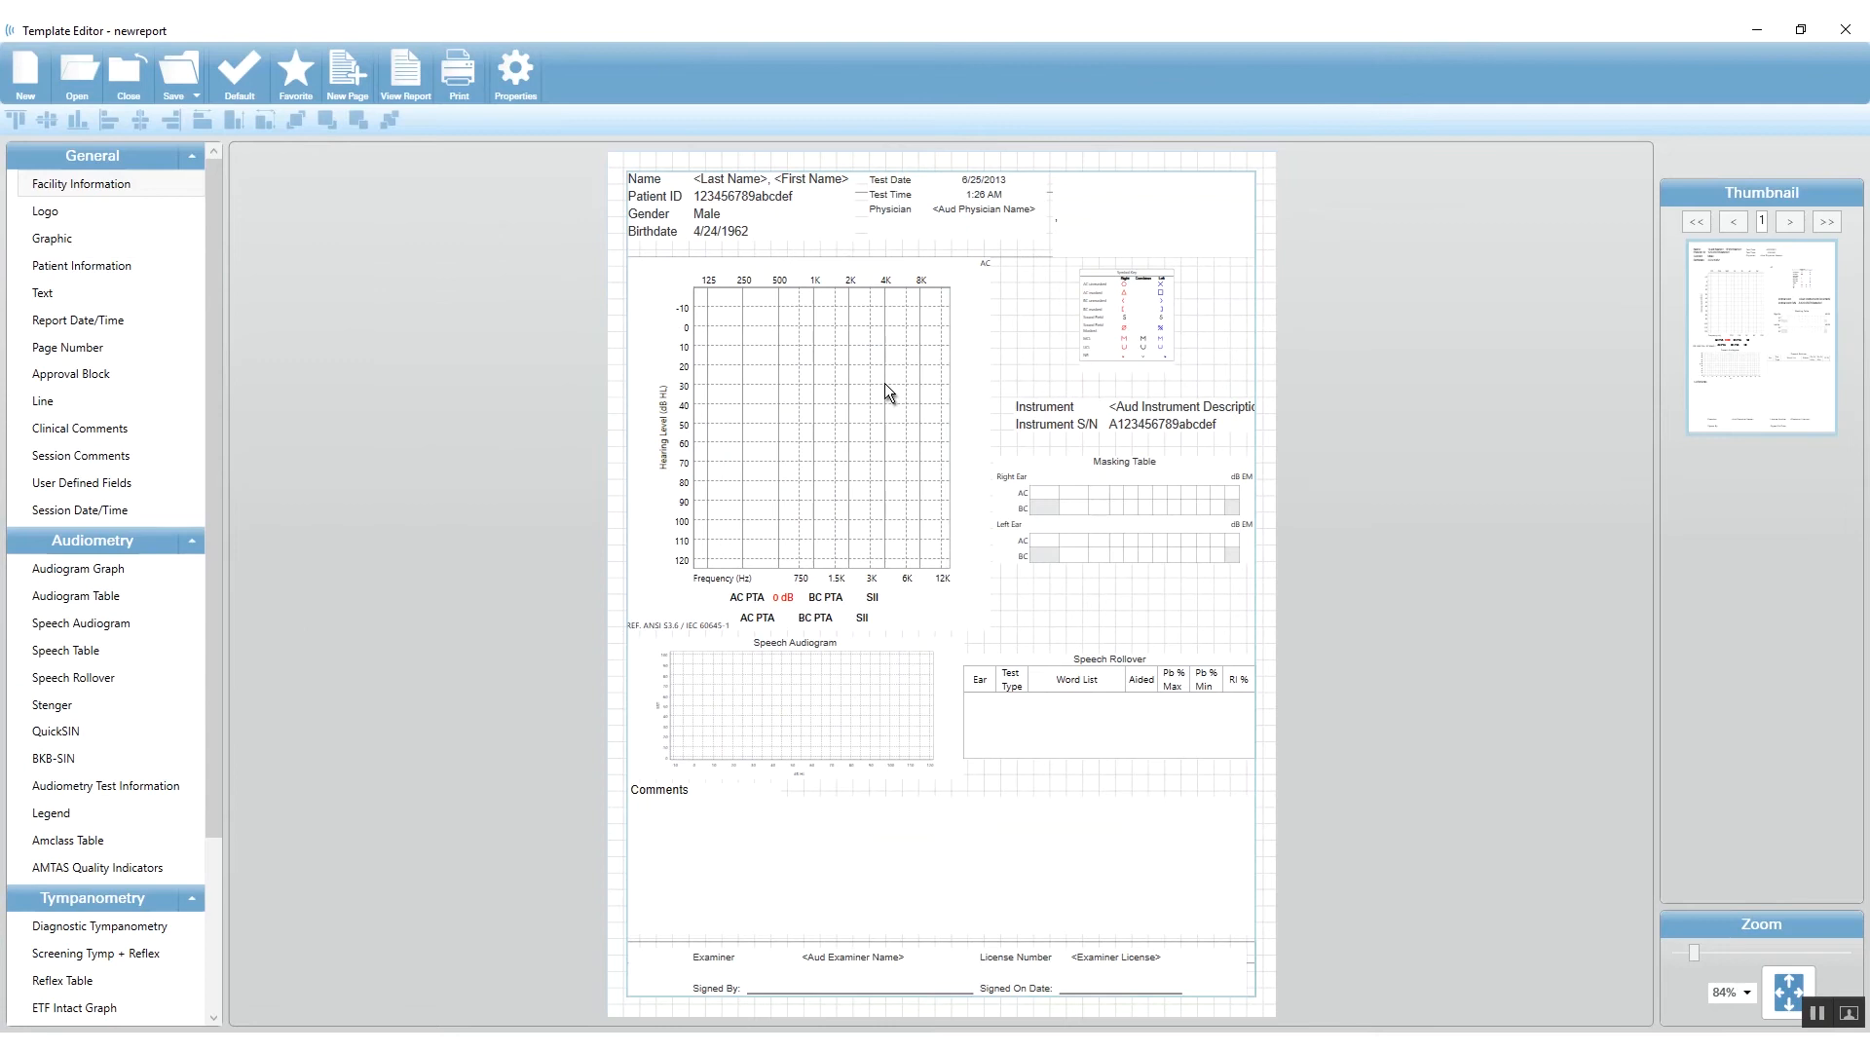
Select the audiogram graph on the newreport page in the Template Editor.
left_click(888, 388)
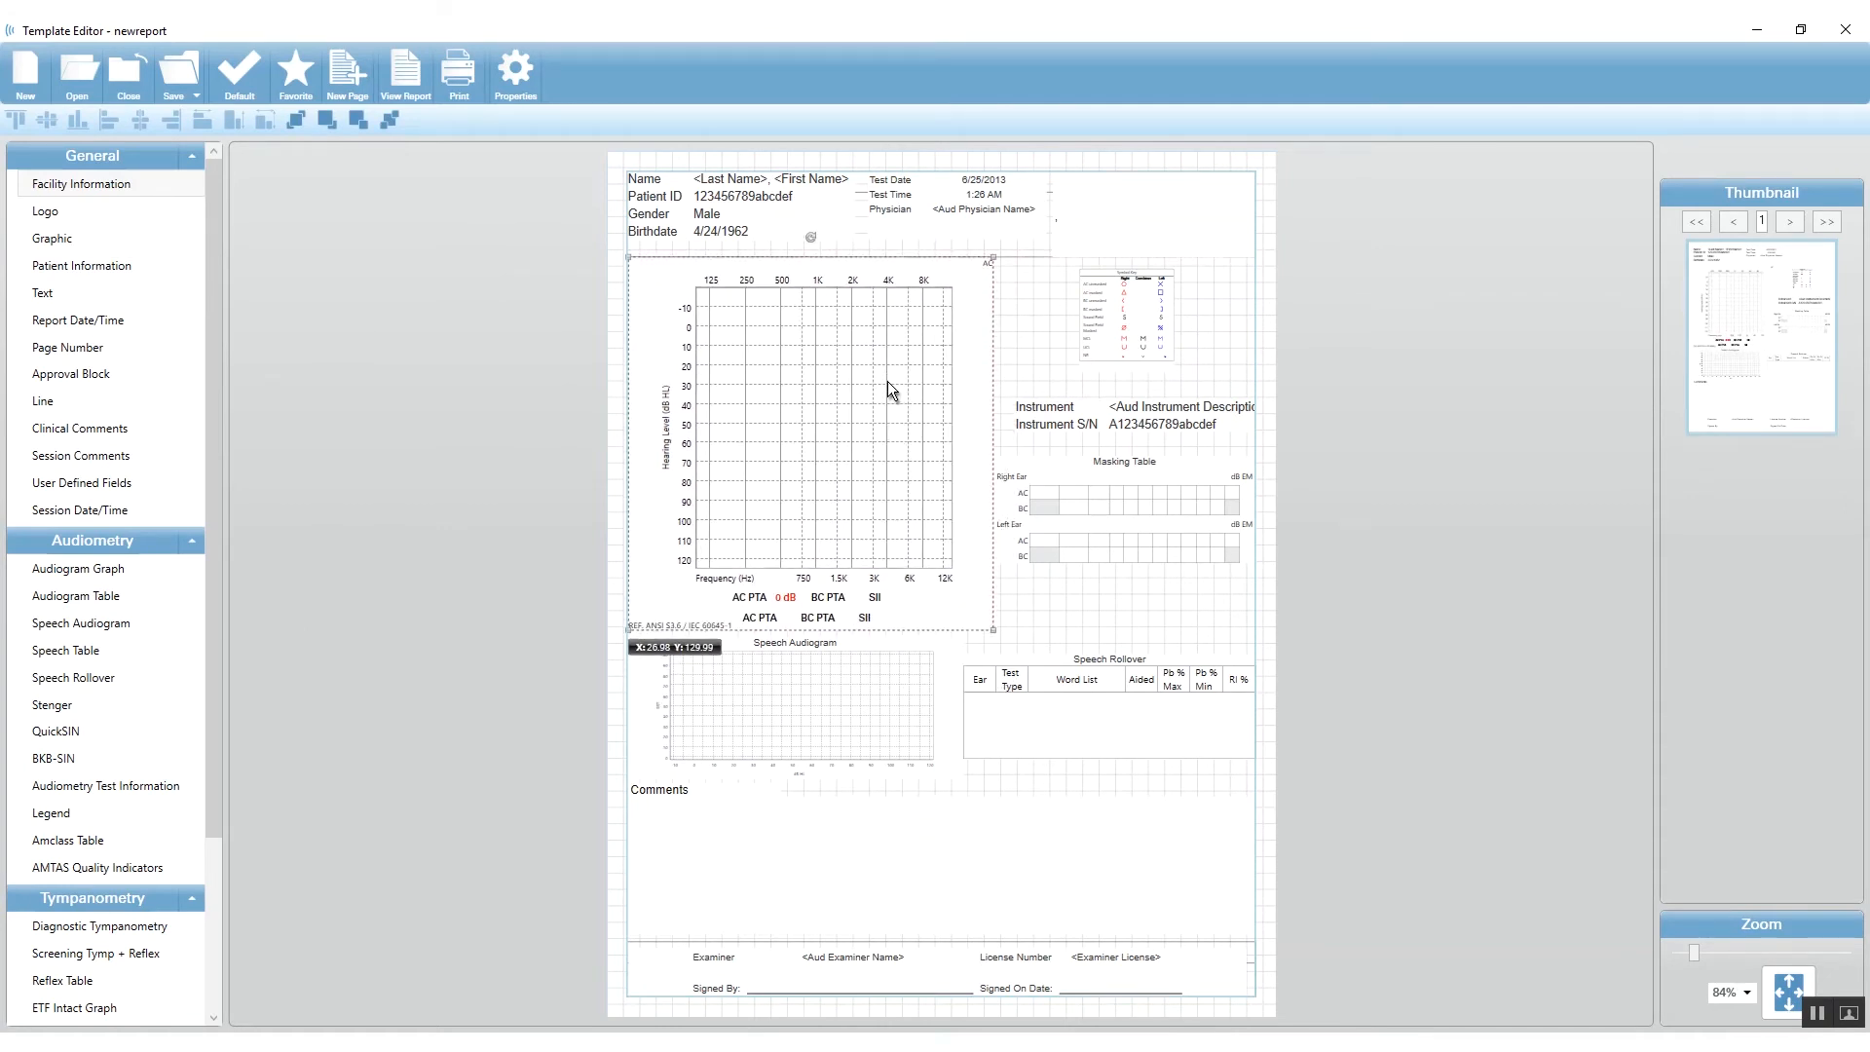
mouse_move(1157, 888)
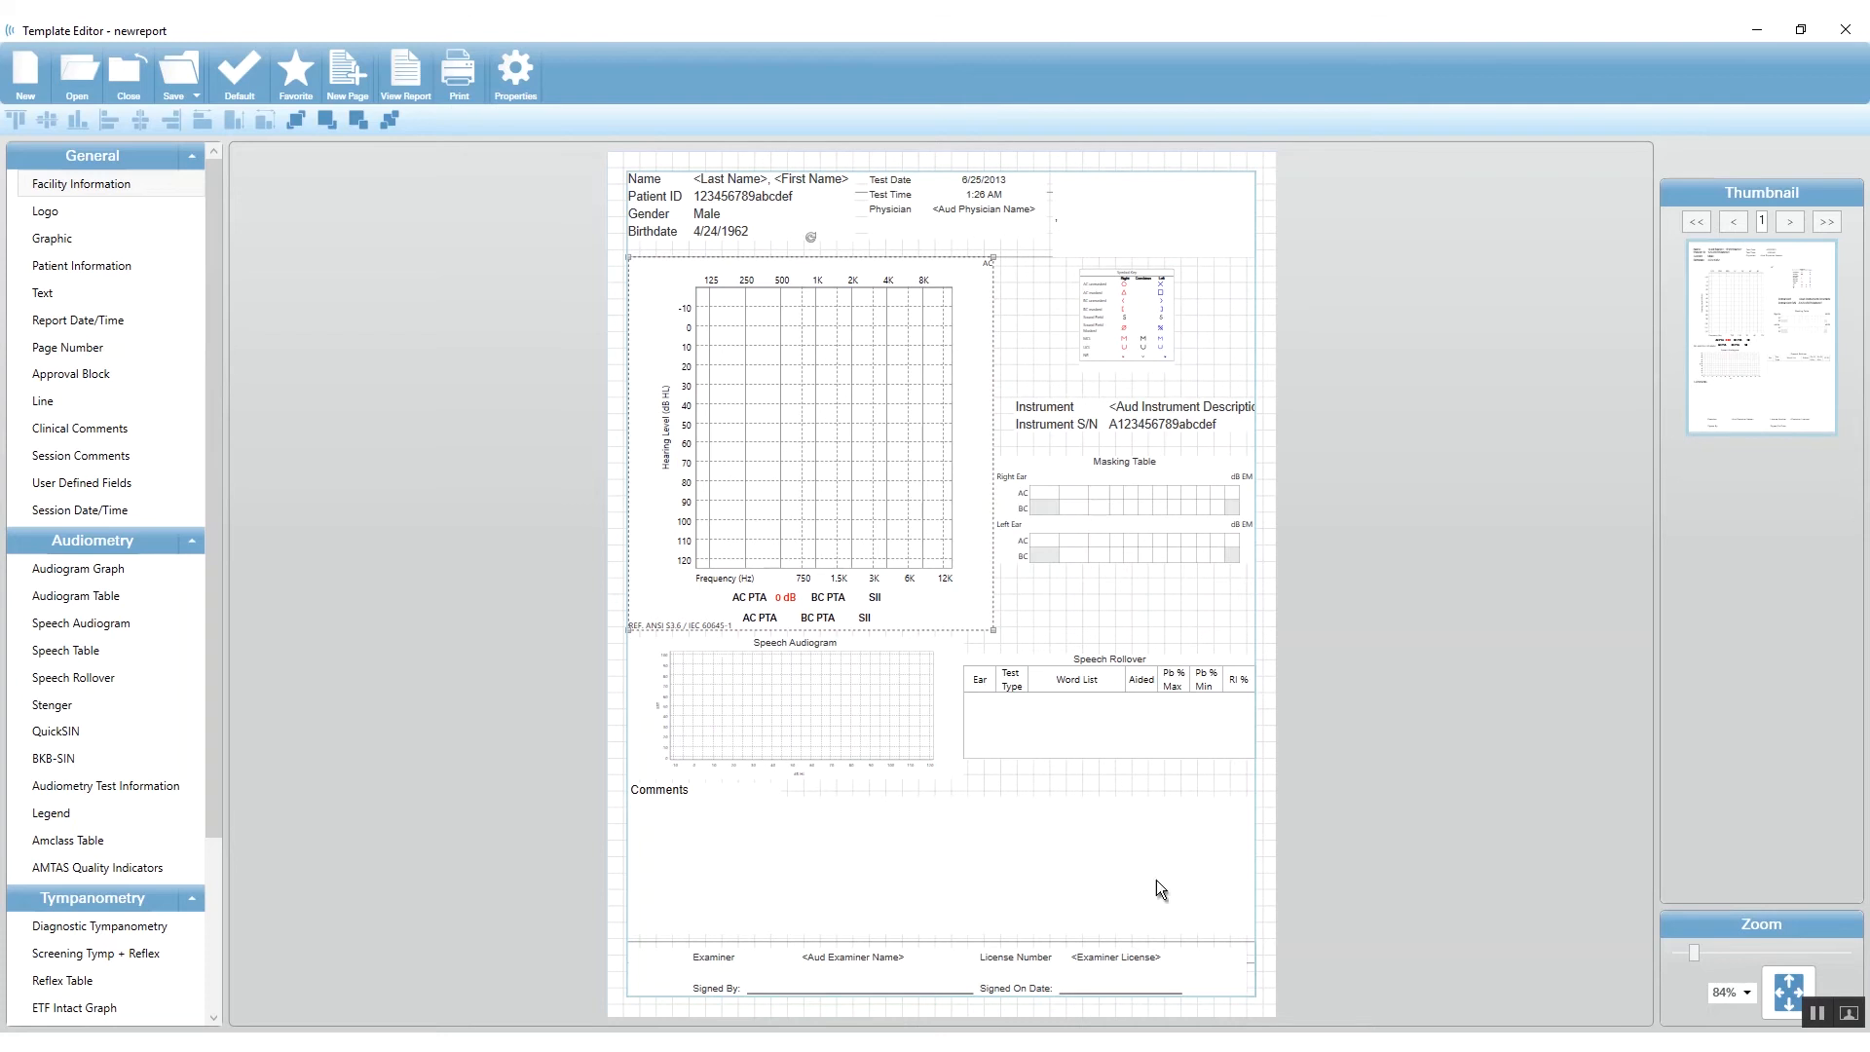
mouse_move(857, 370)
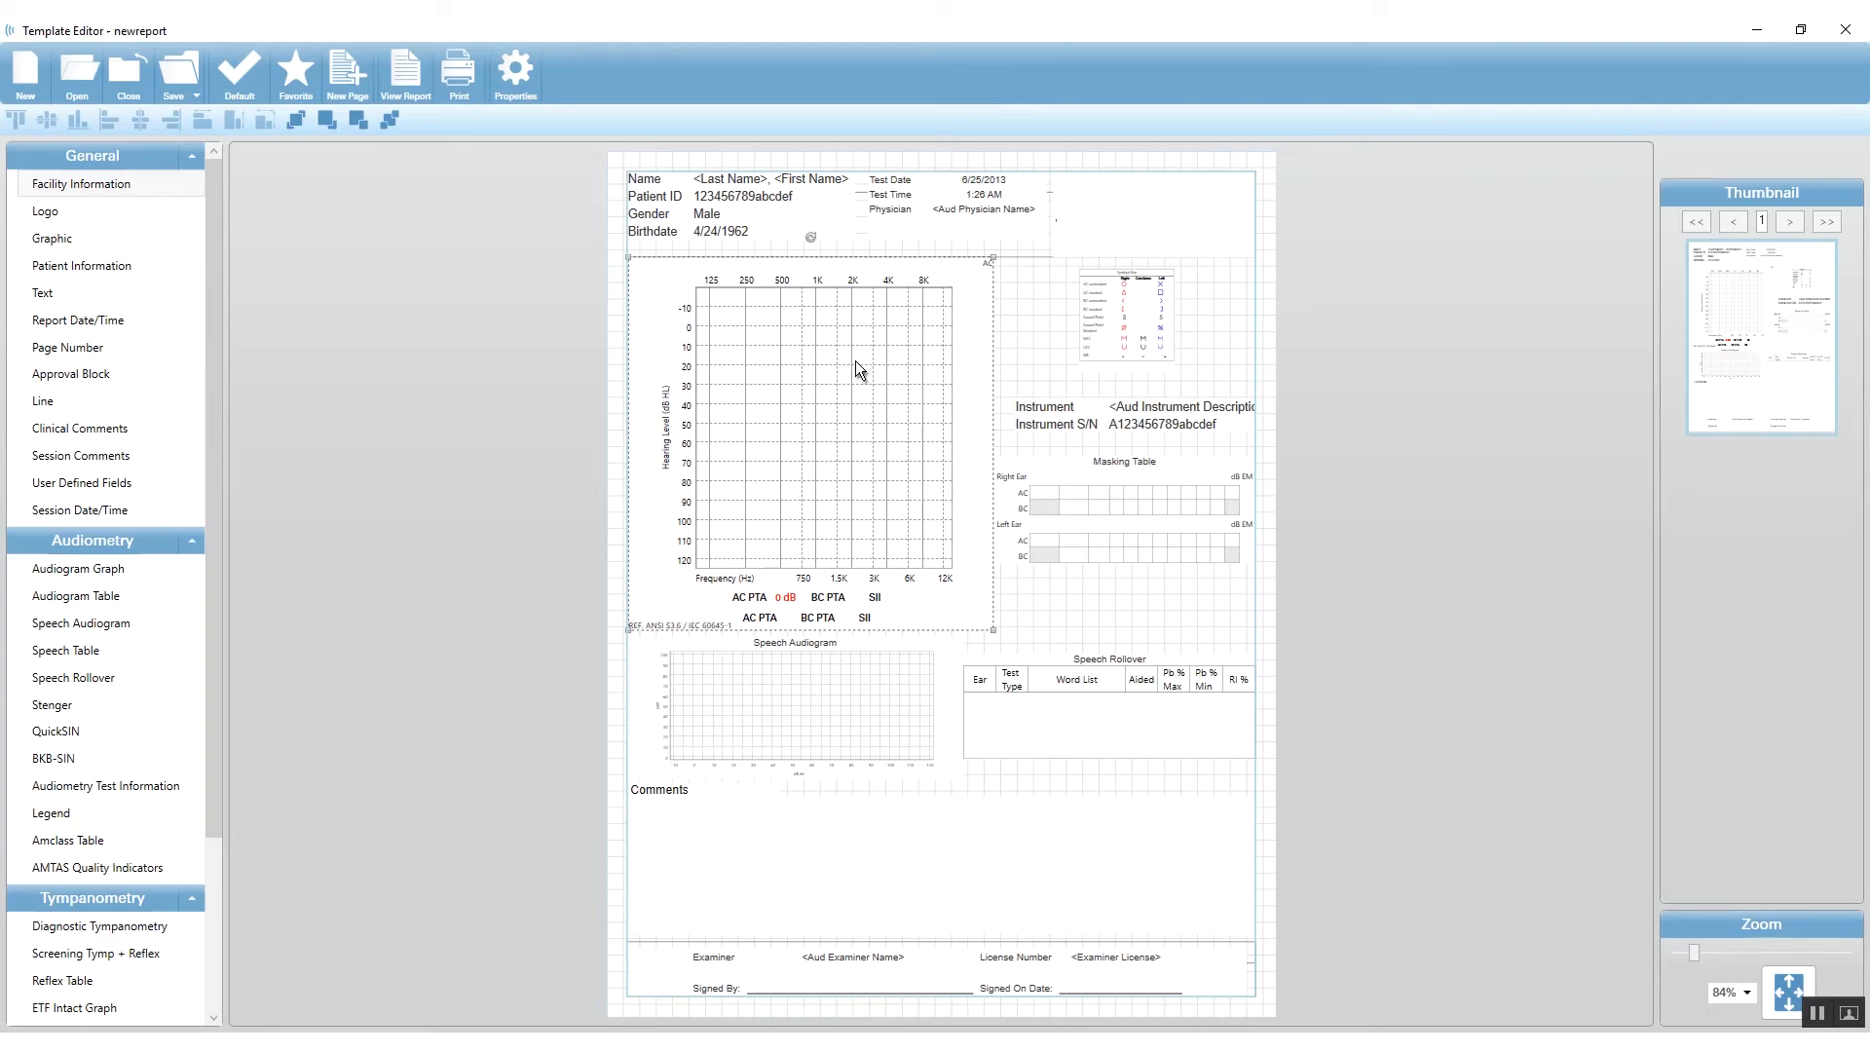
mouse_move(185, 74)
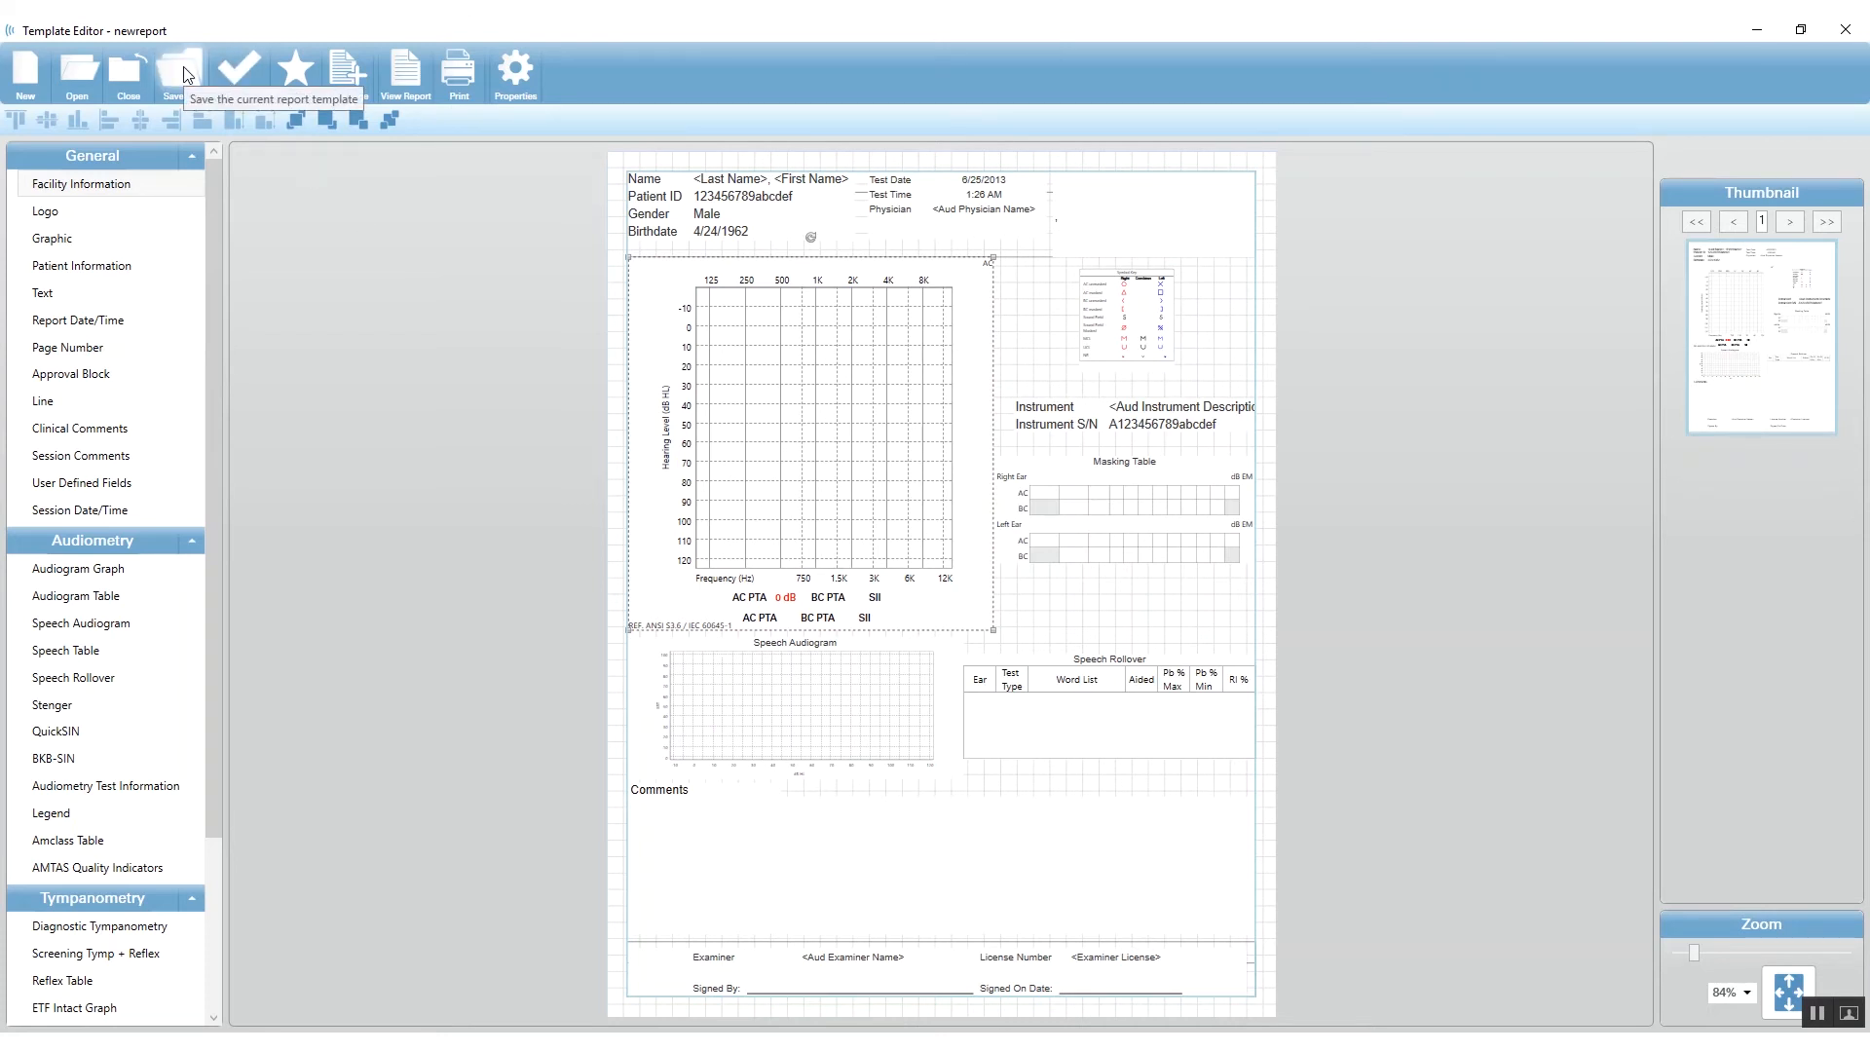